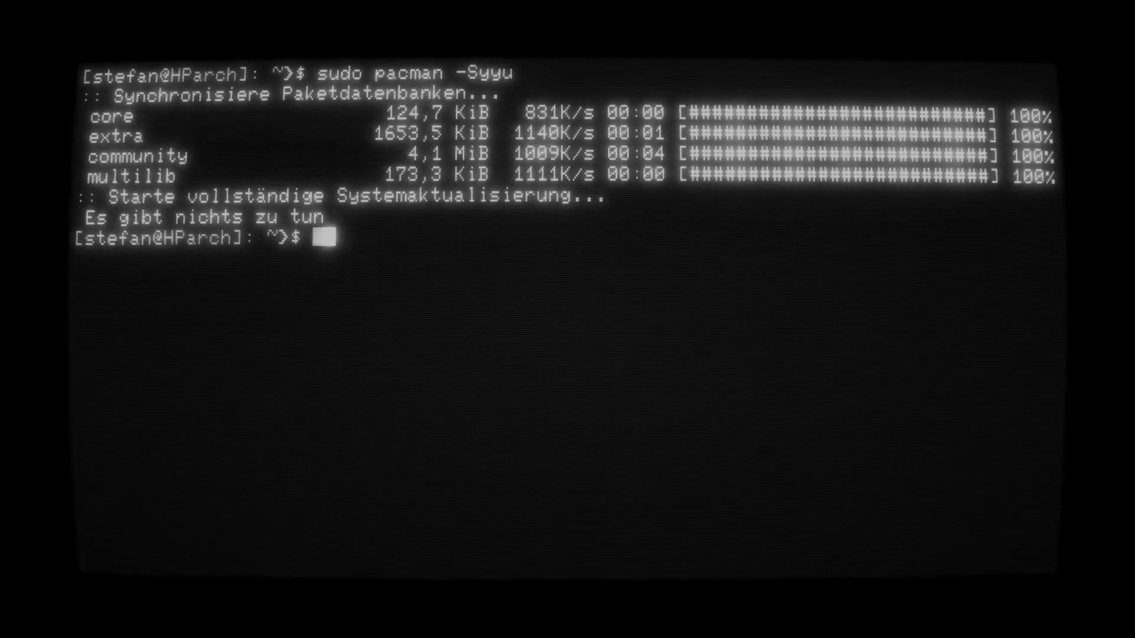
pyautogui.write('screenfetch')
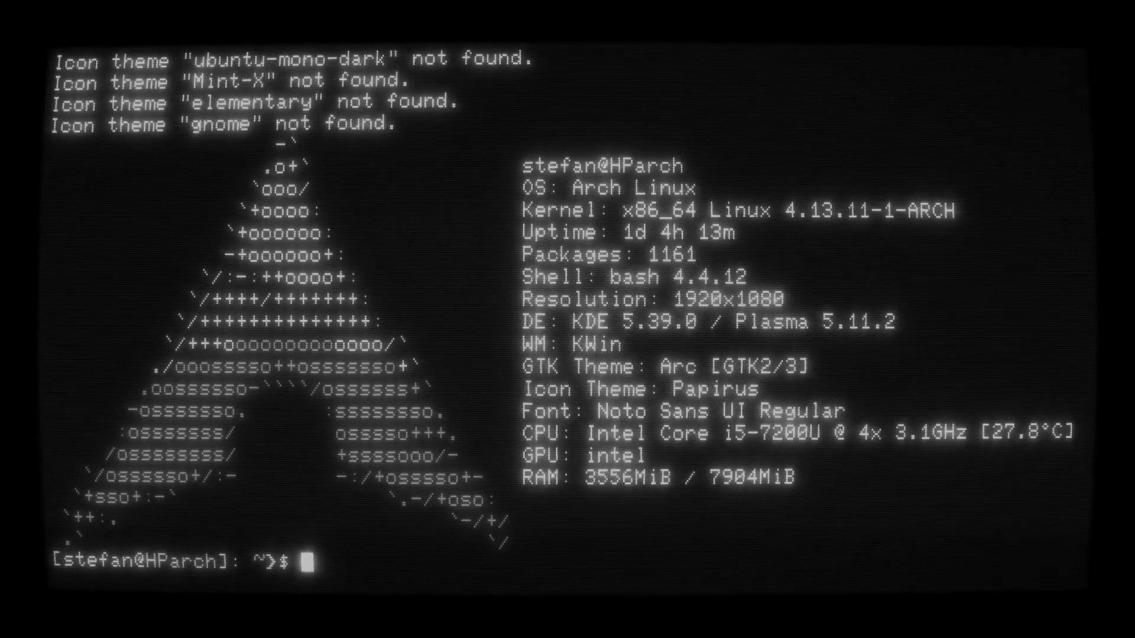
pyautogui.write('clear')
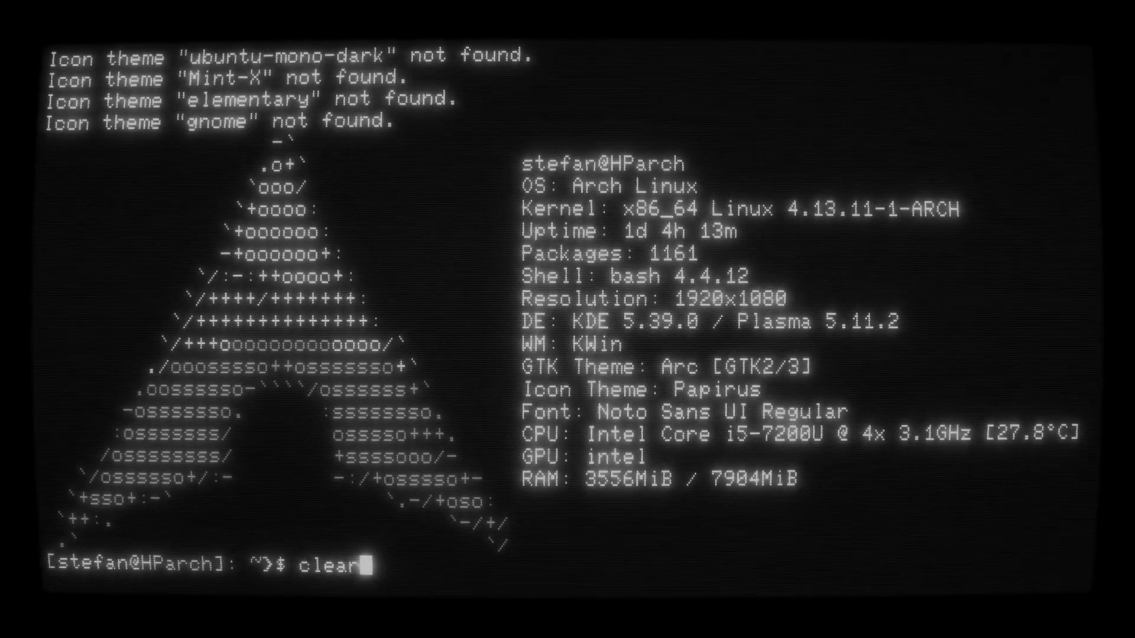